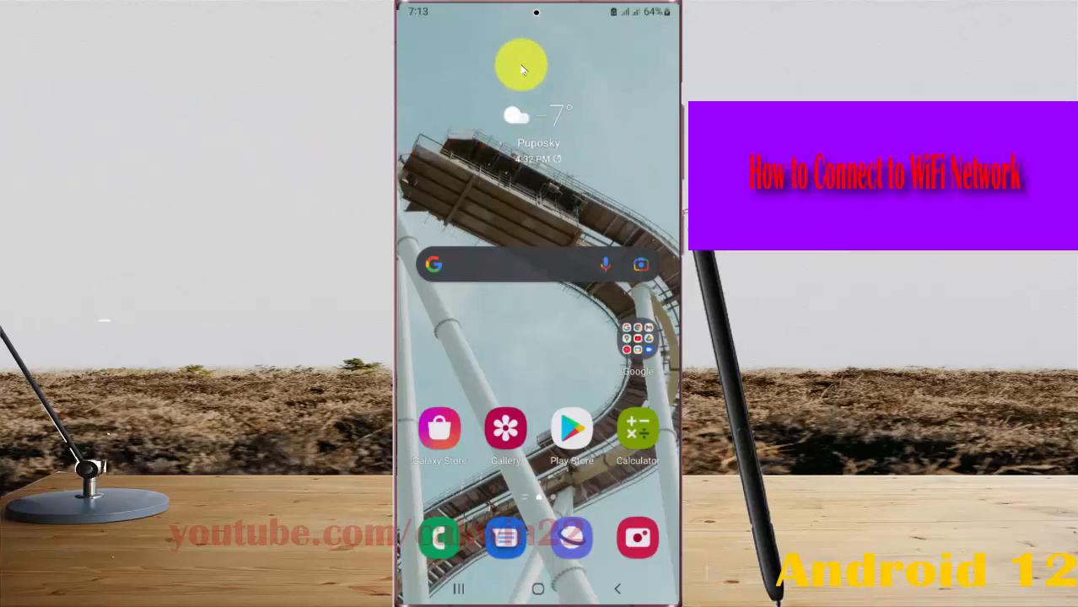
pyautogui.moveTo(540, 17)
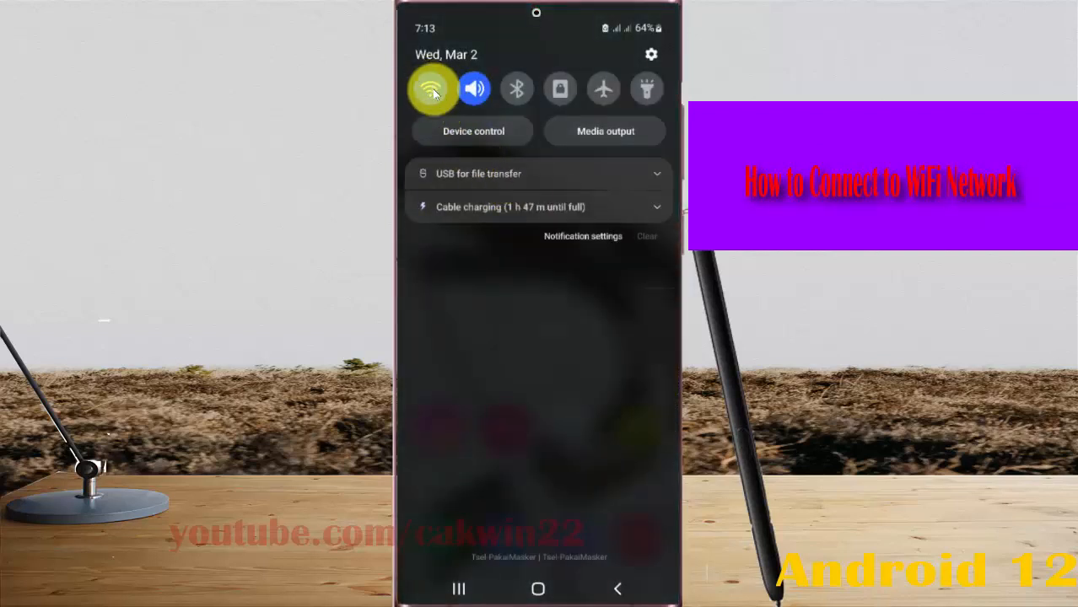
# Reach the Wi-Fi page through Settings > Connections and switch Wi-Fi off.
pyautogui.click(432, 89)
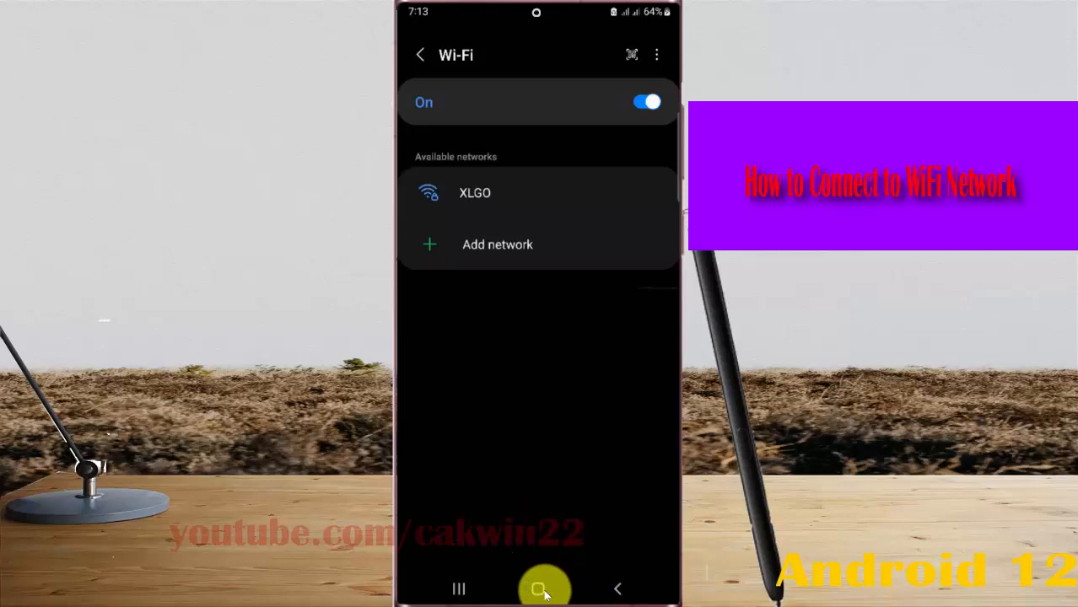
pyautogui.click(538, 588)
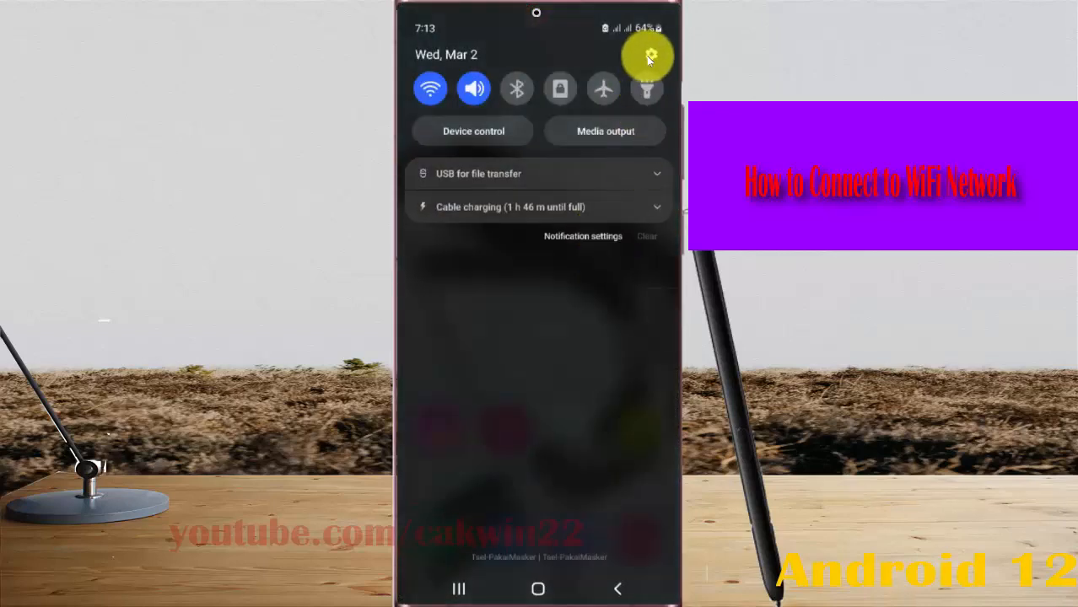
pyautogui.click(647, 56)
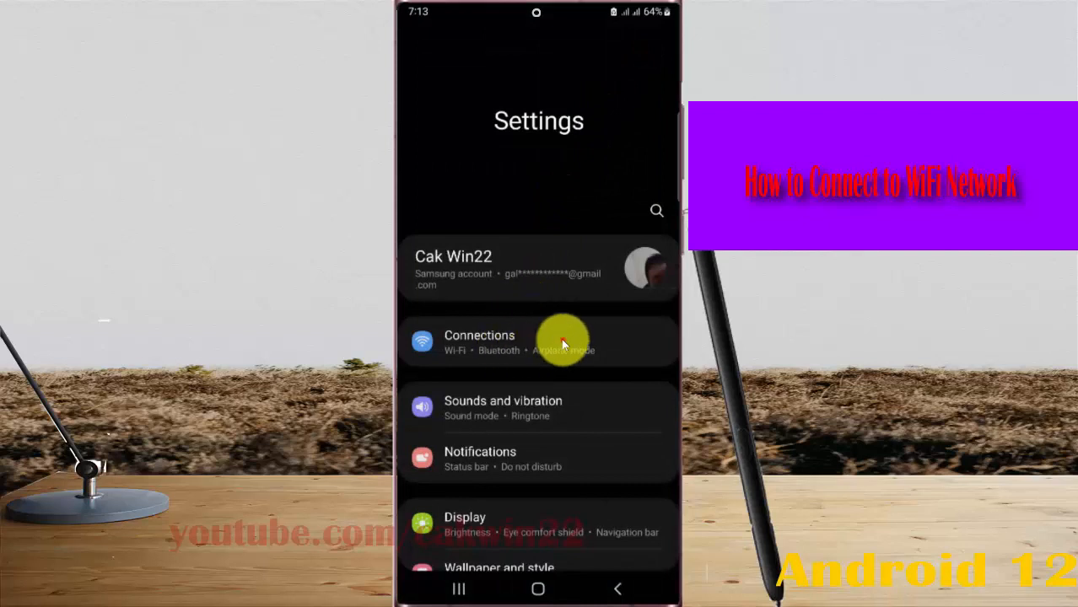
pyautogui.click(538, 342)
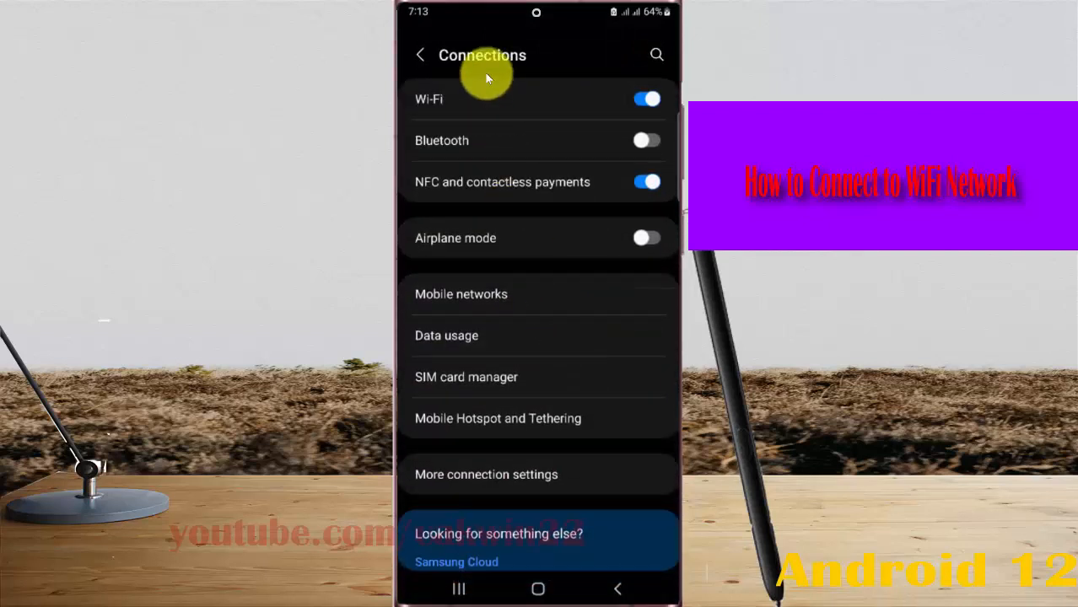
pyautogui.click(428, 99)
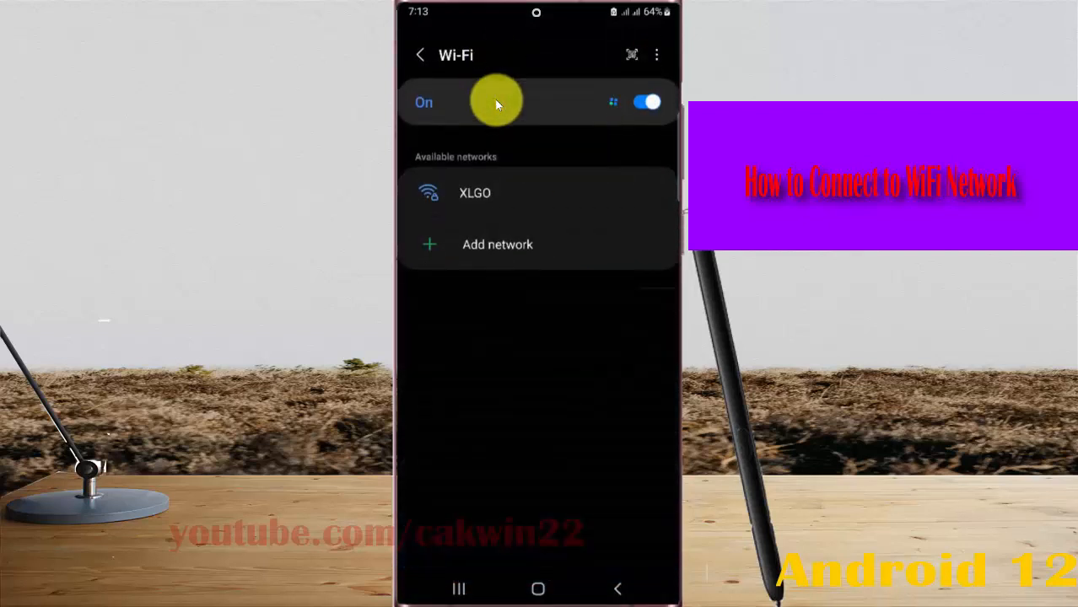
pyautogui.moveTo(613, 89)
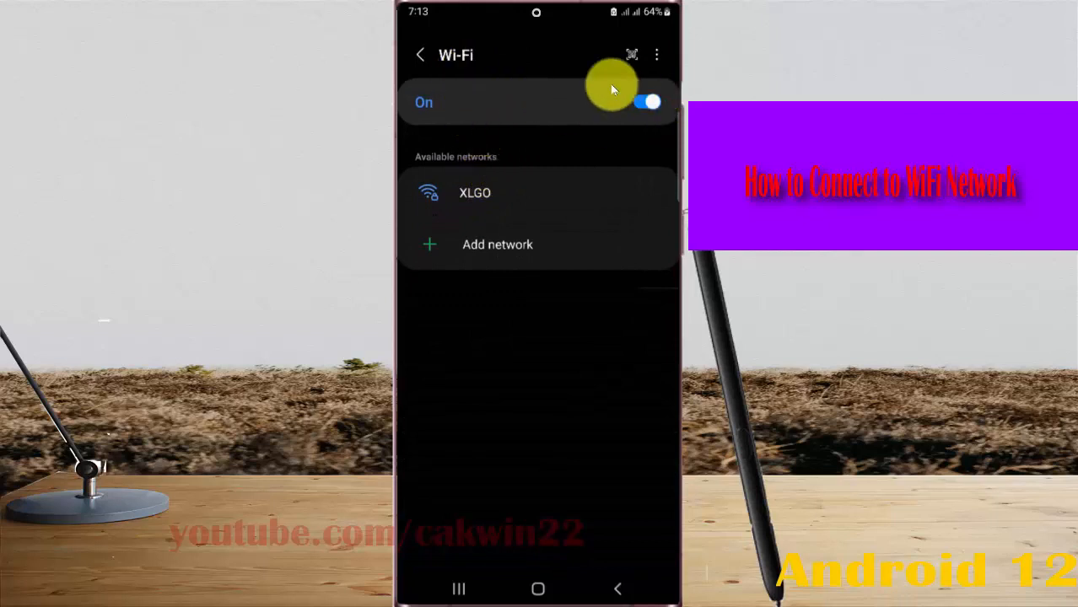
pyautogui.click(647, 102)
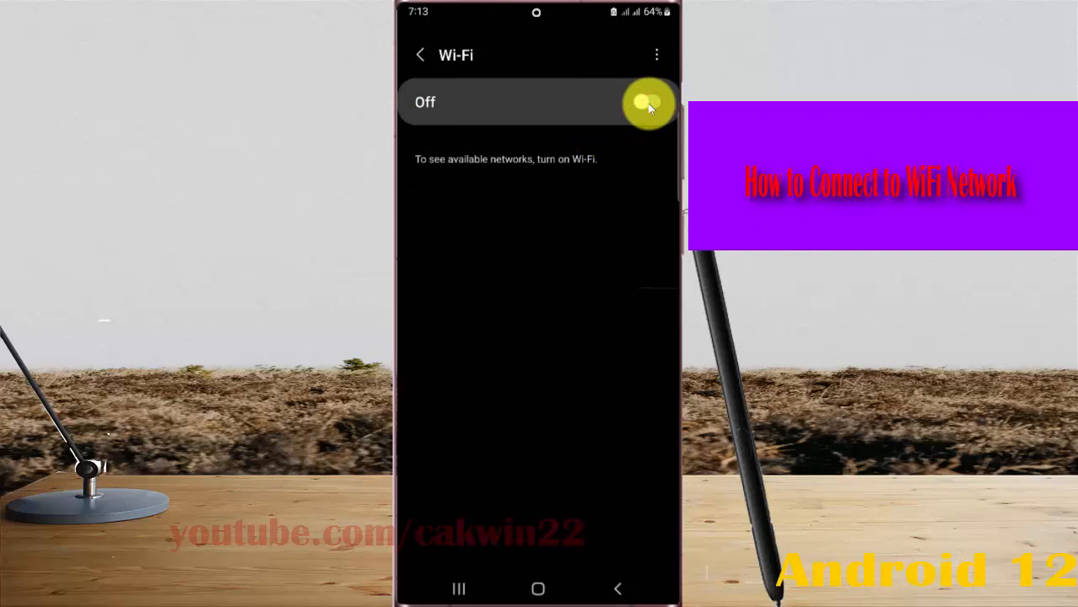
# Switch Wi-Fi back on so the XLGO network reappears.
pyautogui.click(648, 102)
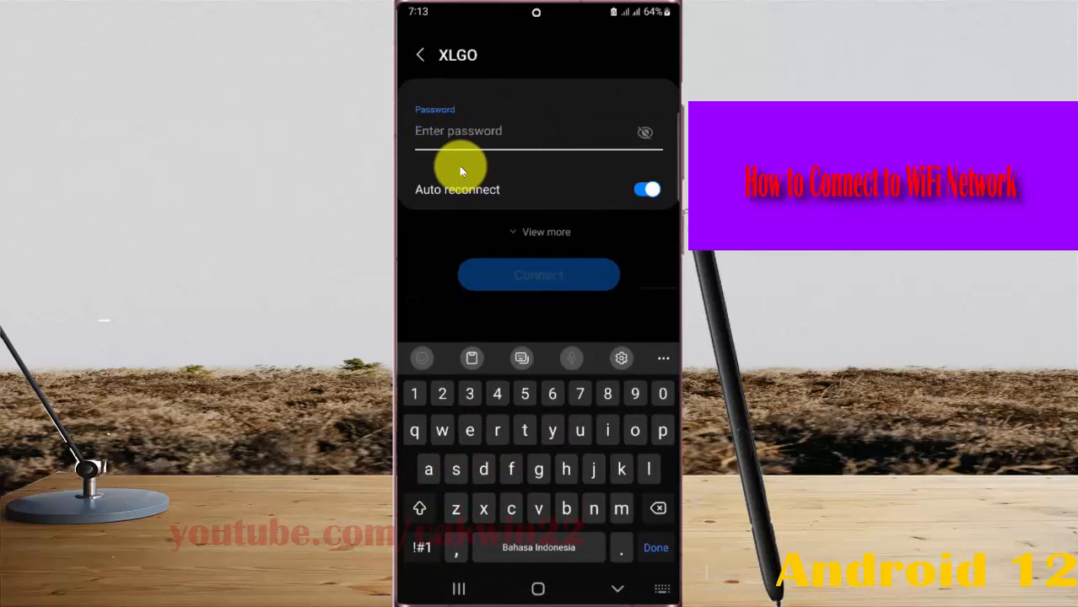
pyautogui.moveTo(497, 181)
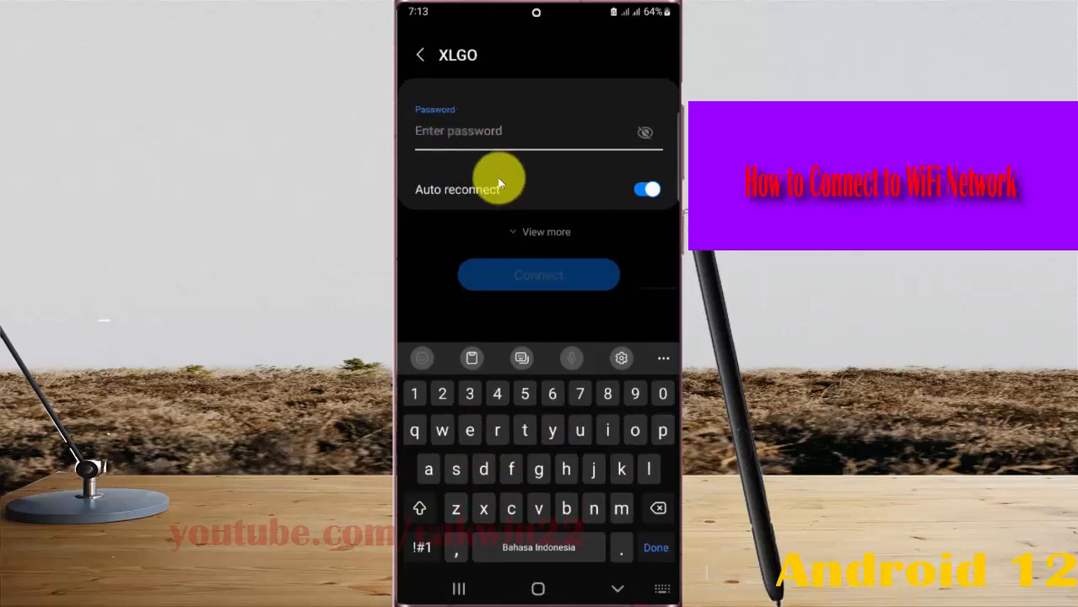
# Enter the XLGO password and connect to the network.
pyautogui.write('A')
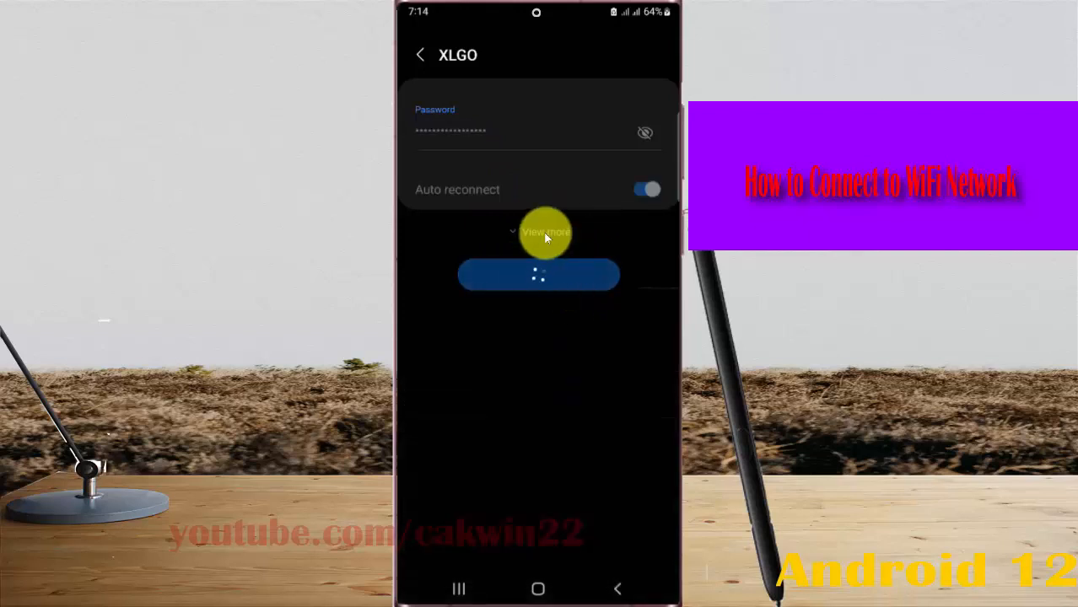
pyautogui.click(538, 275)
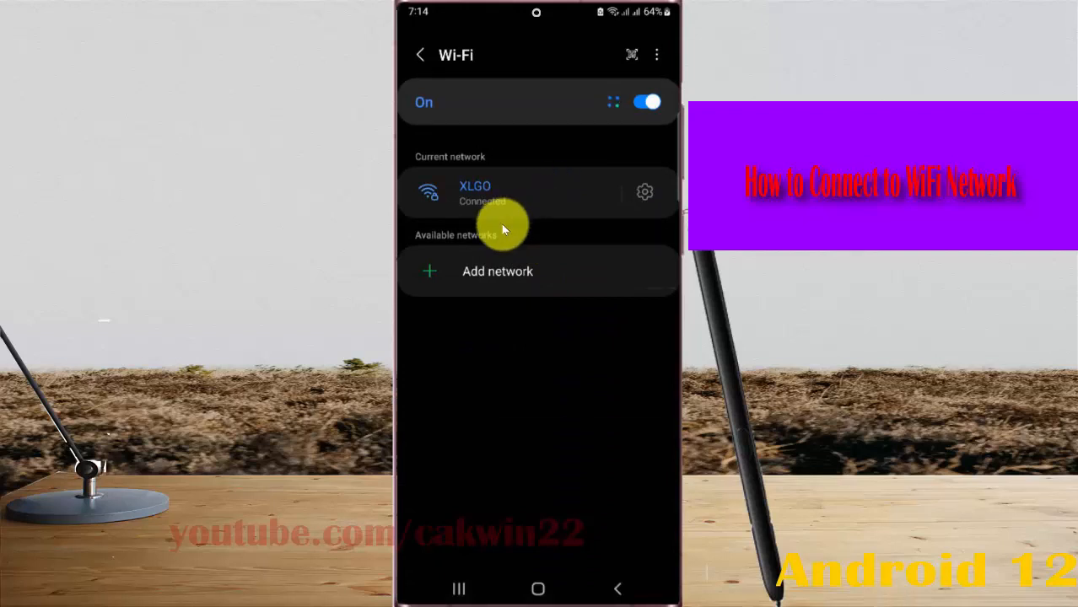